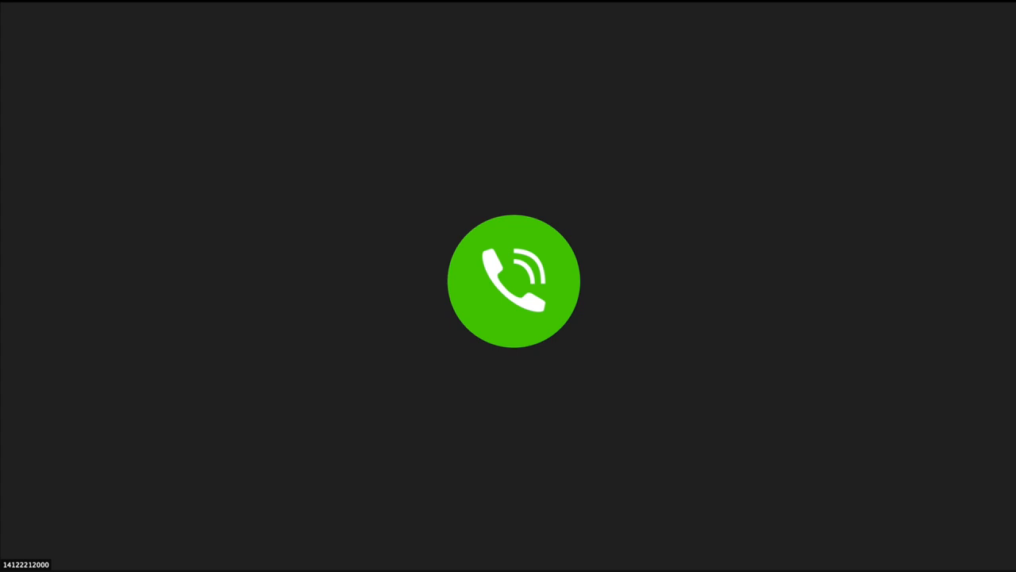
Keep speaker view focused as the active speaker shifts from the phone caller to the on-camera participant
{"action": "left_click", "coordinate": [514, 281]}
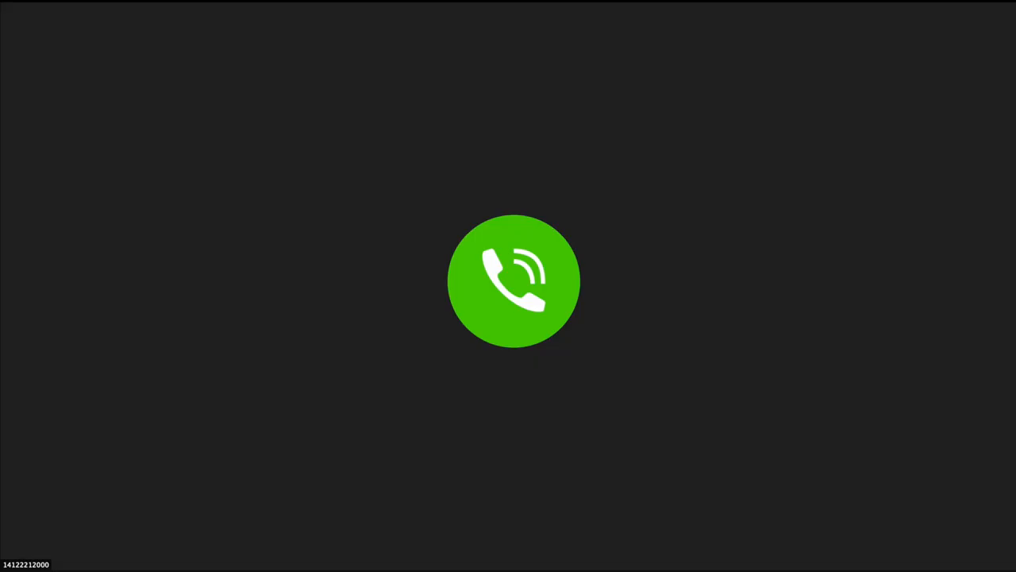
{"action": "left_click", "coordinate": [514, 282]}
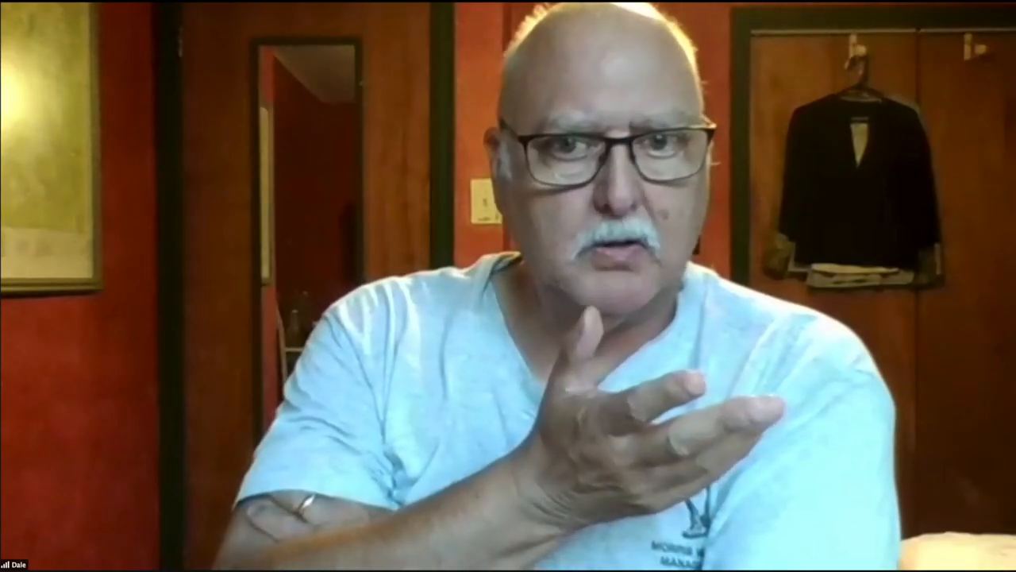